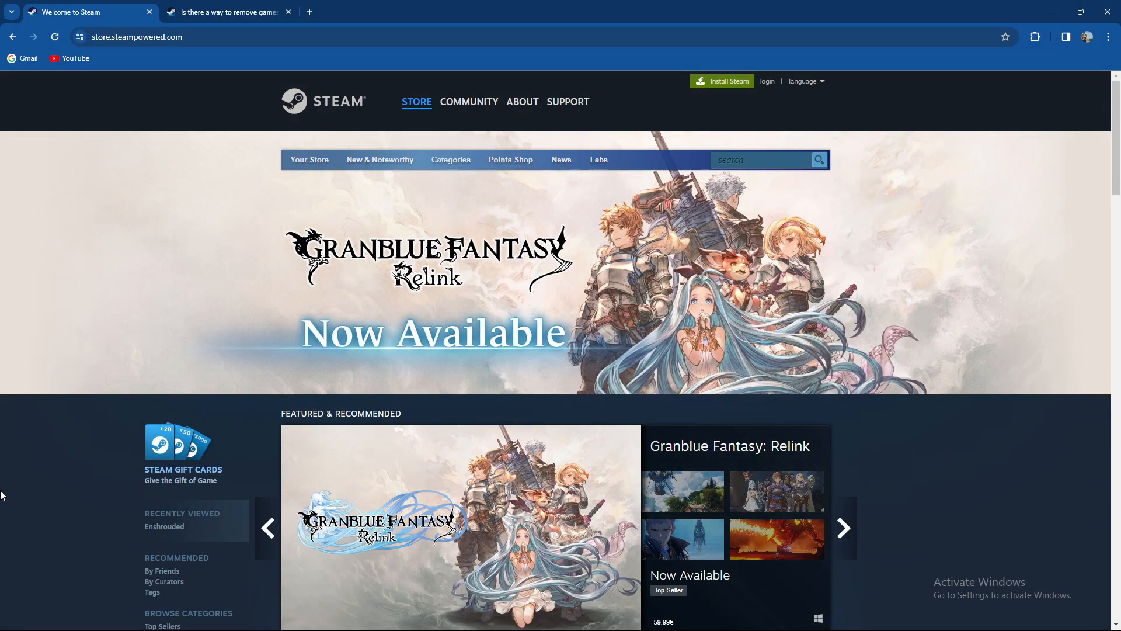
Step: Switch from the Steam store page to the tab with the thread on removing games' achievements
left_click(844, 528)
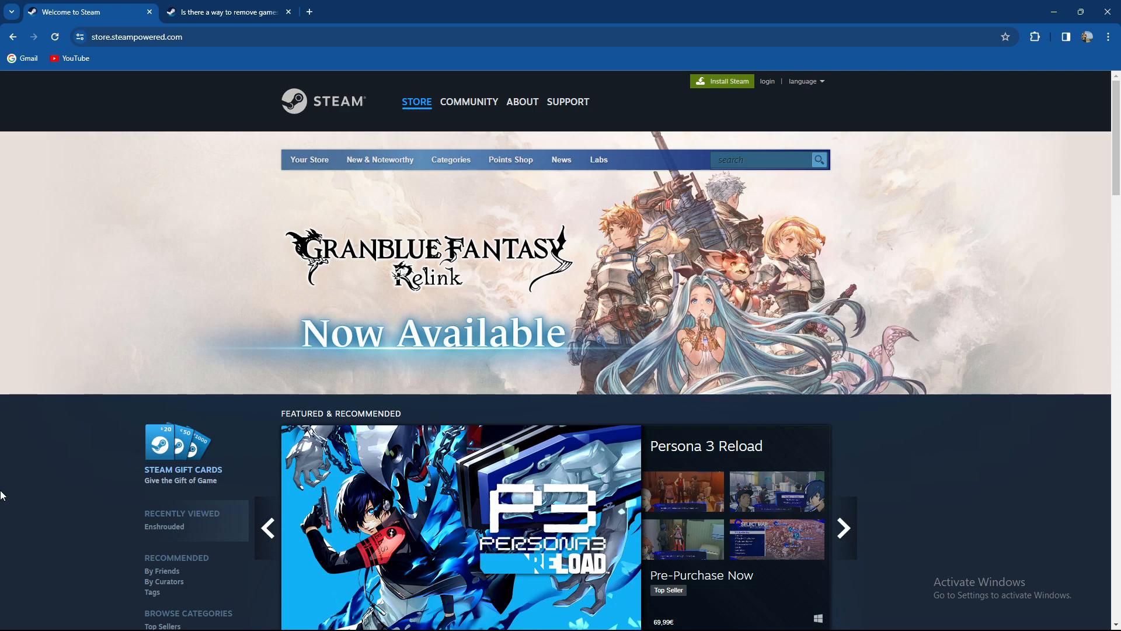
left_click(842, 528)
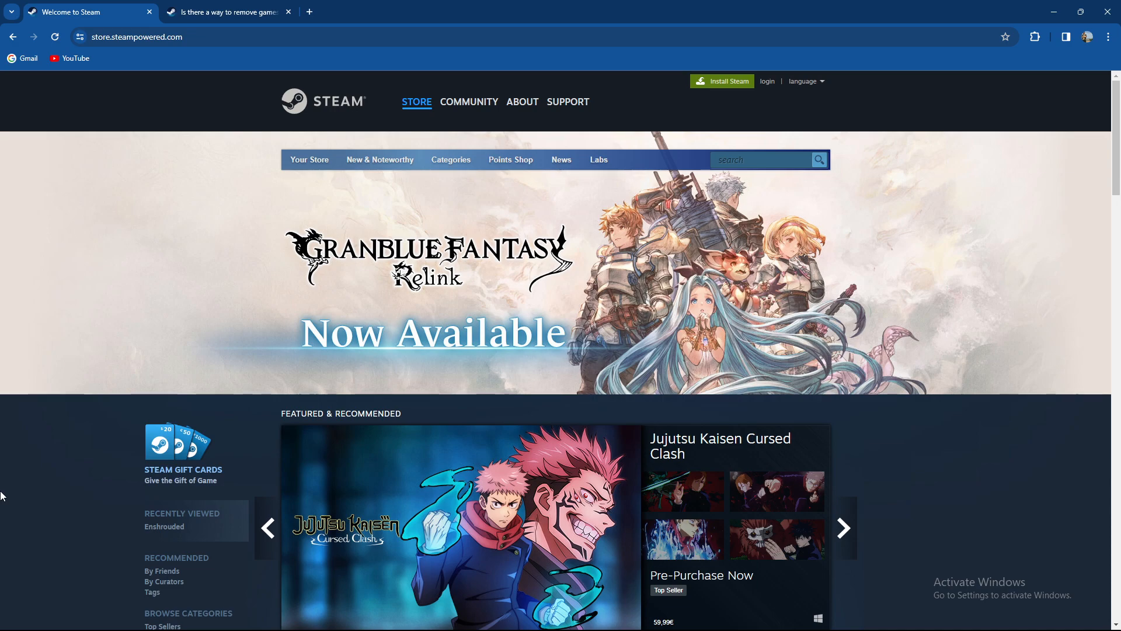
left_click(843, 528)
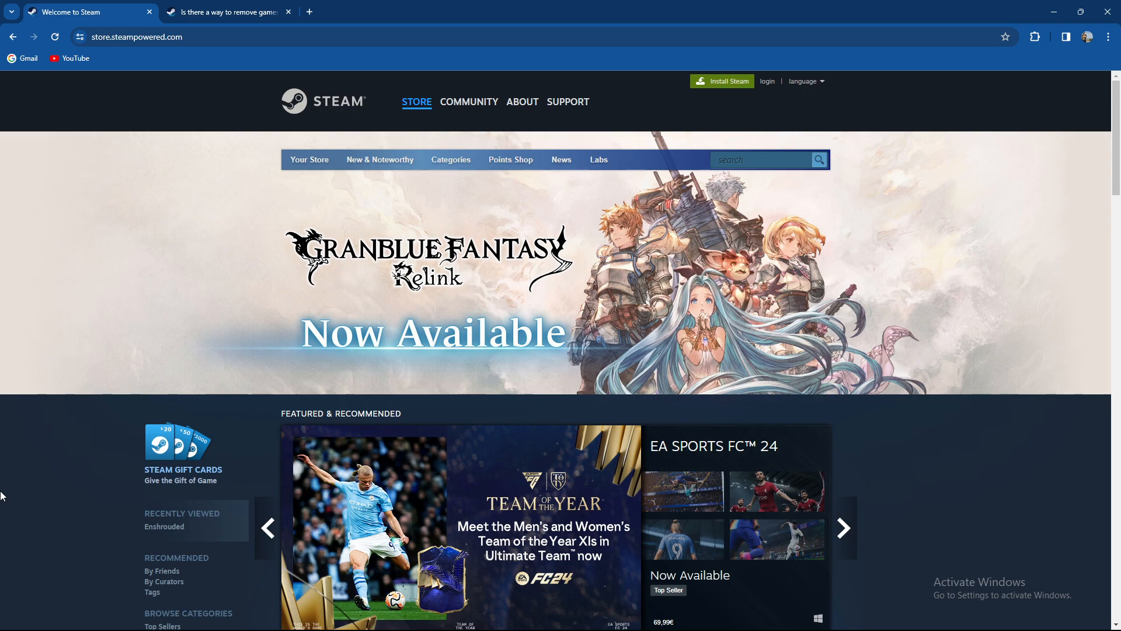
left_click(842, 528)
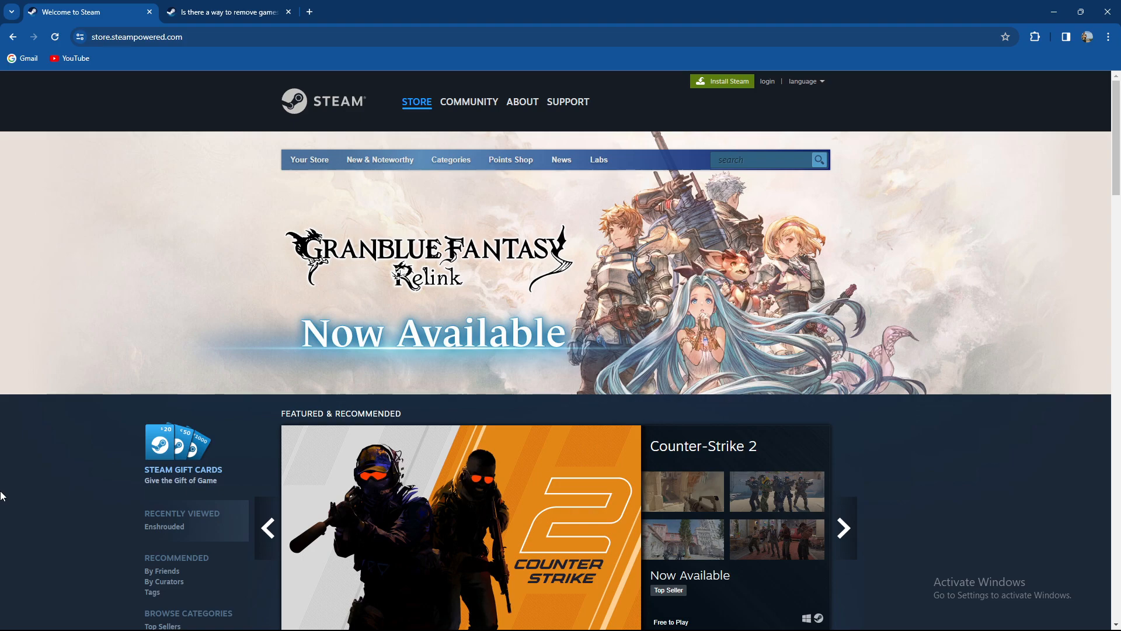
left_click(844, 528)
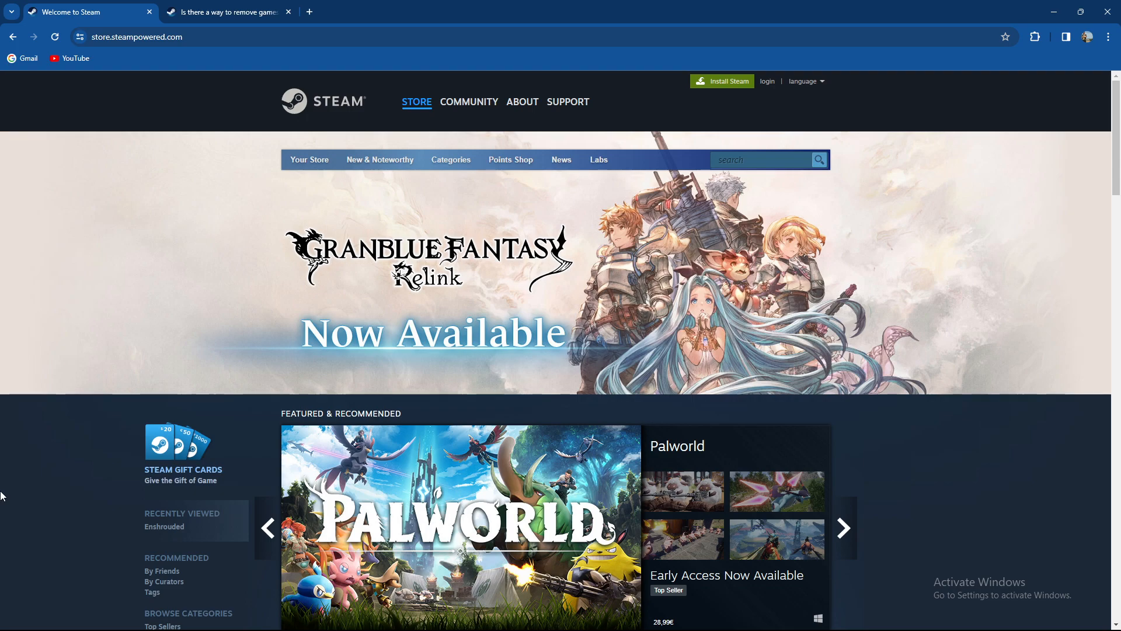
left_click(842, 528)
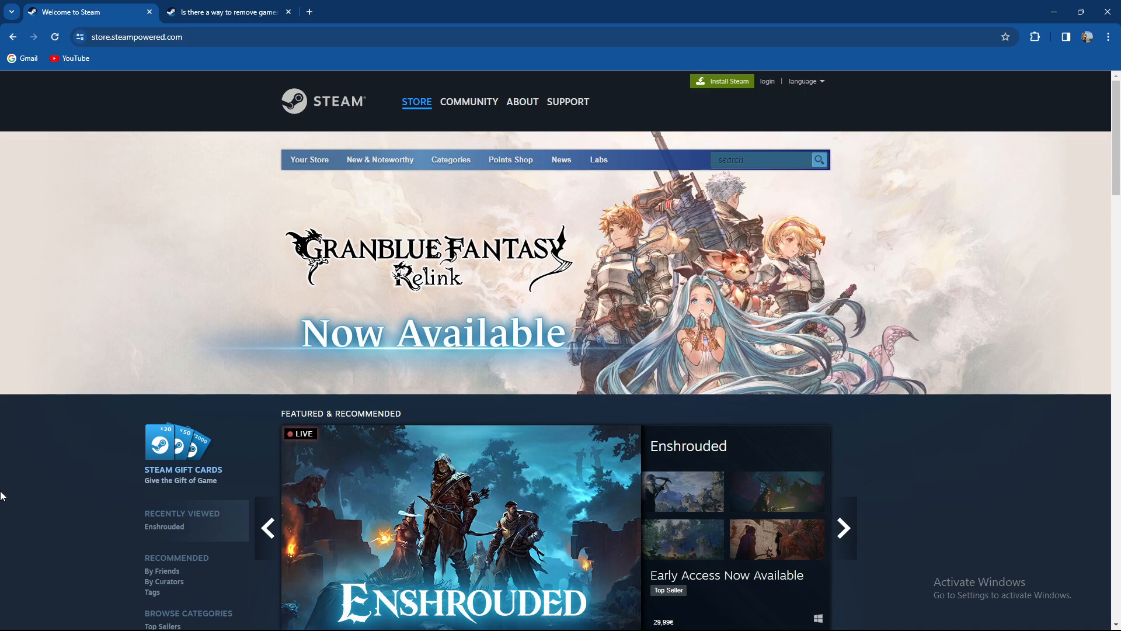
left_click(842, 528)
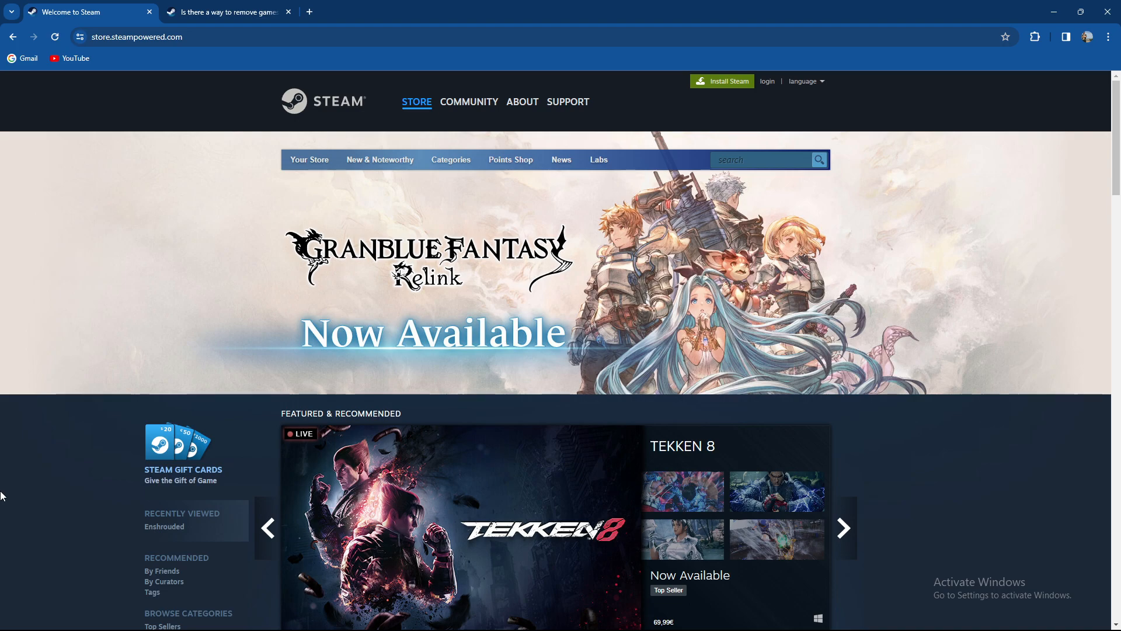
left_click(226, 12)
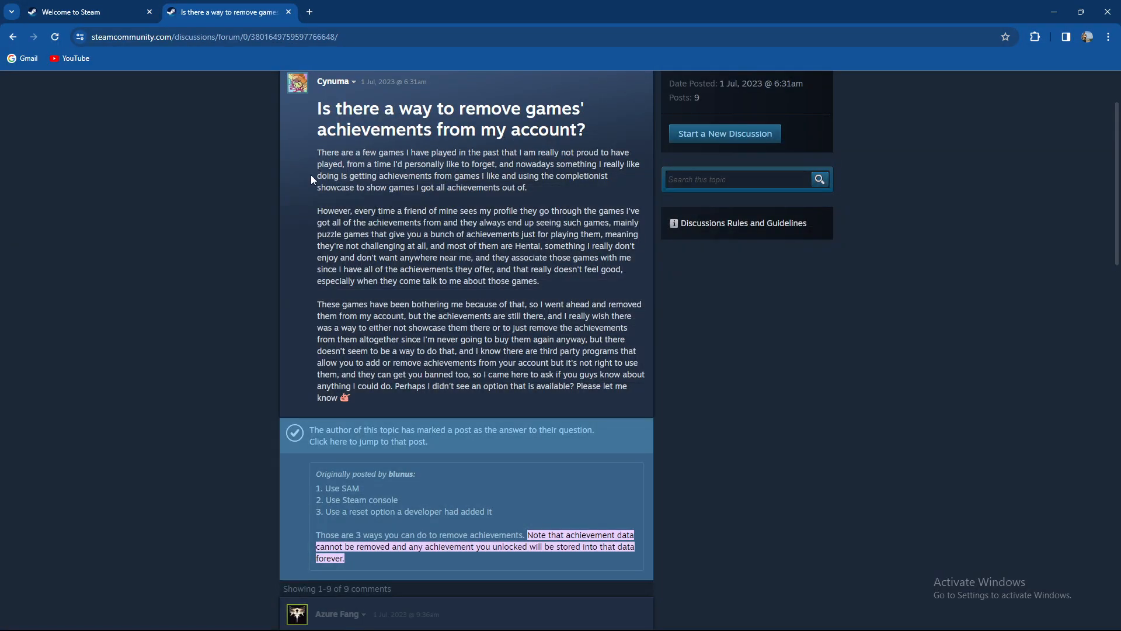
mouse_move(189, 227)
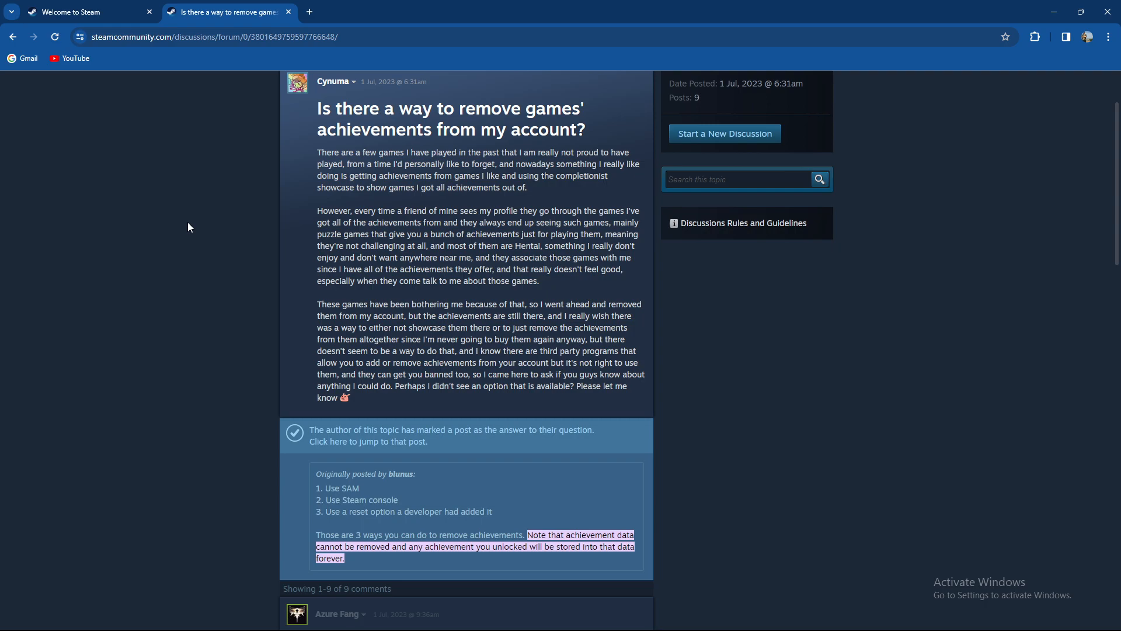
mouse_move(667, 225)
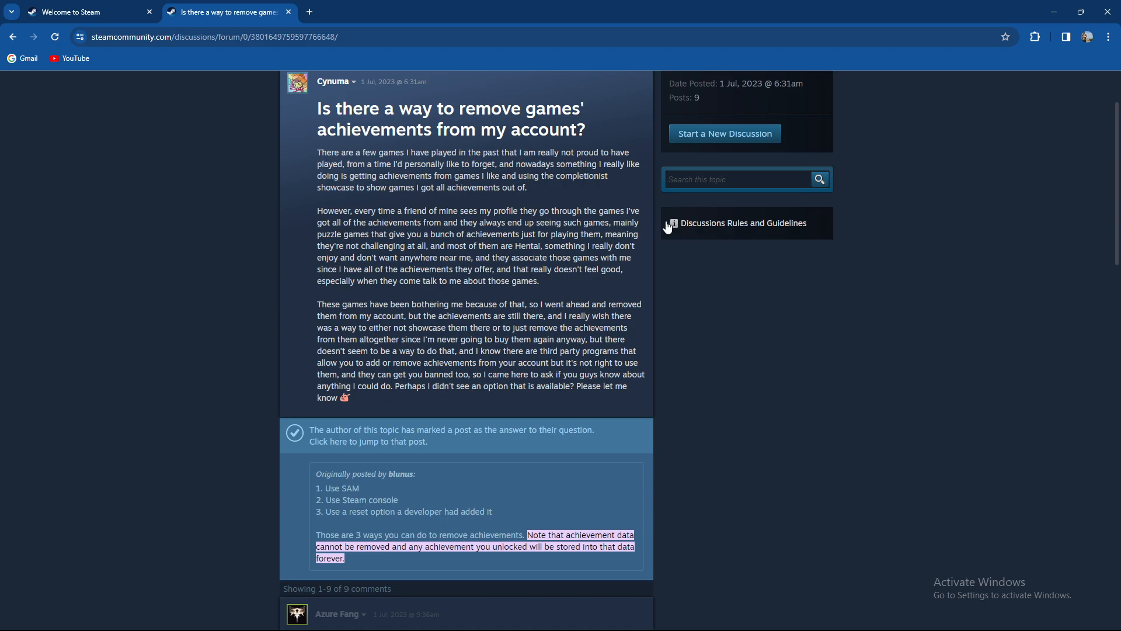
mouse_move(179, 210)
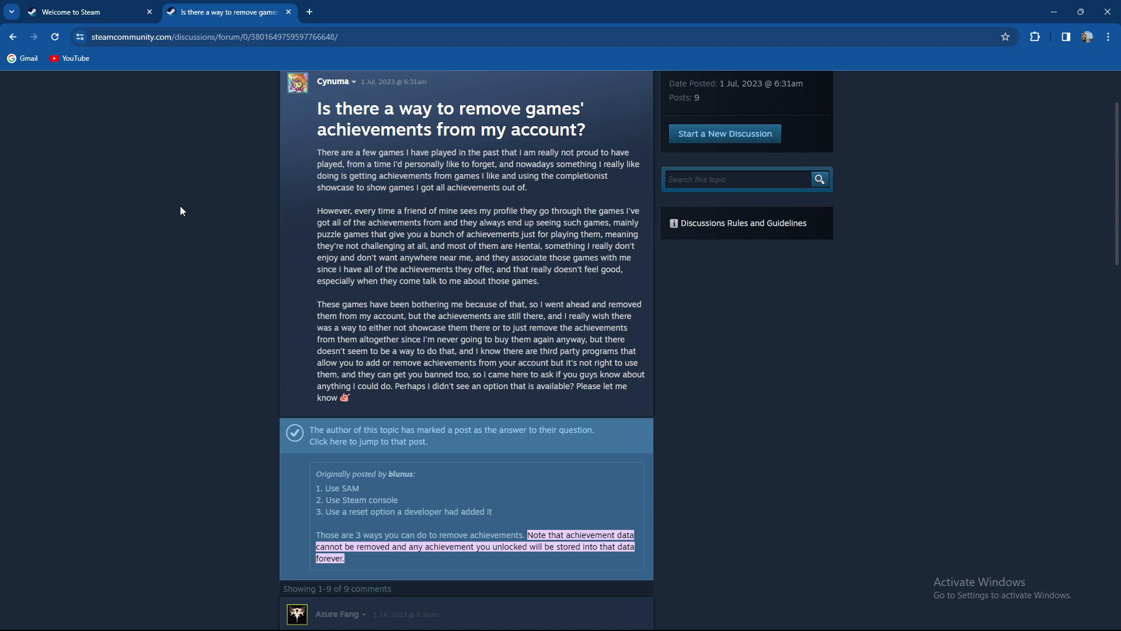
mouse_move(1071, 202)
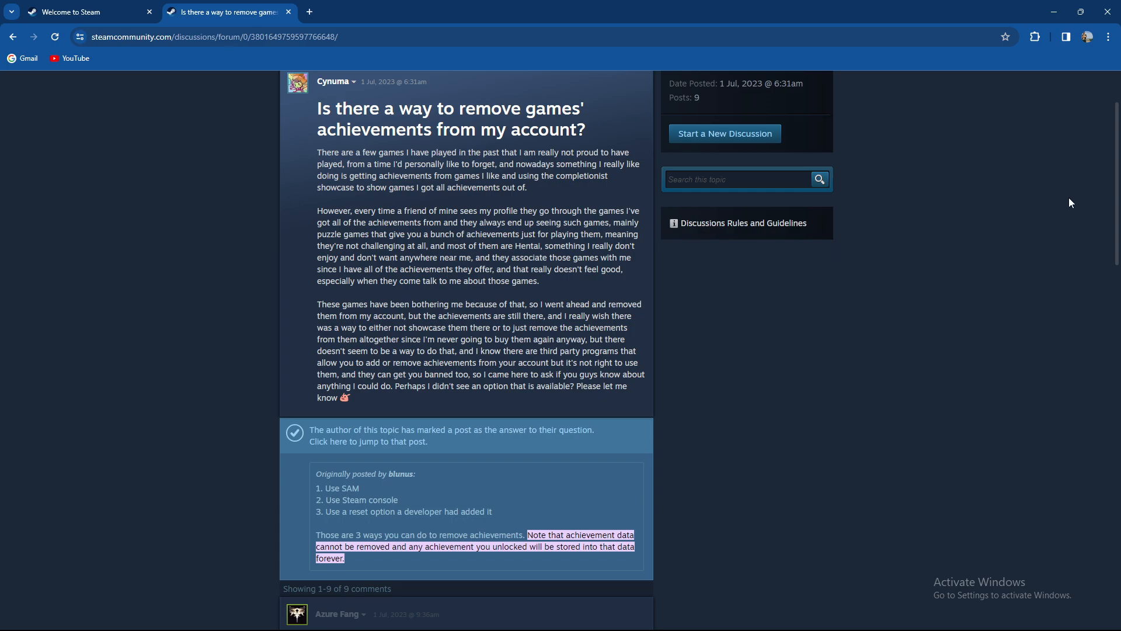
mouse_move(1116, 164)
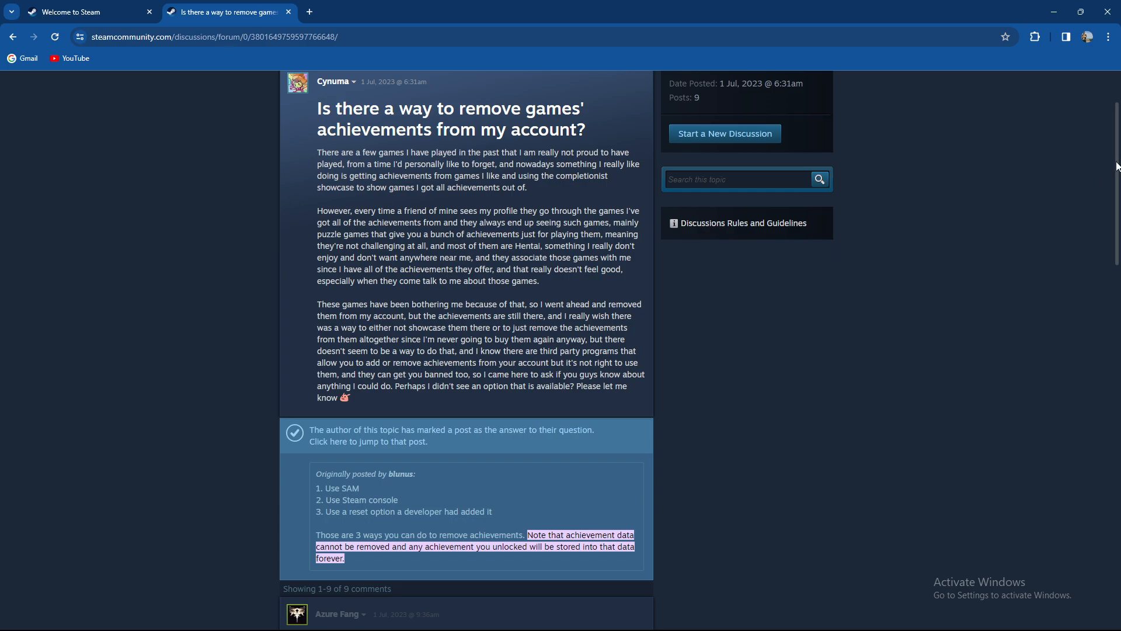
Step: Scroll the thread to show Azure Fang's reply about Steam Achievement Manager and SteamCMD
scroll("down", 3)
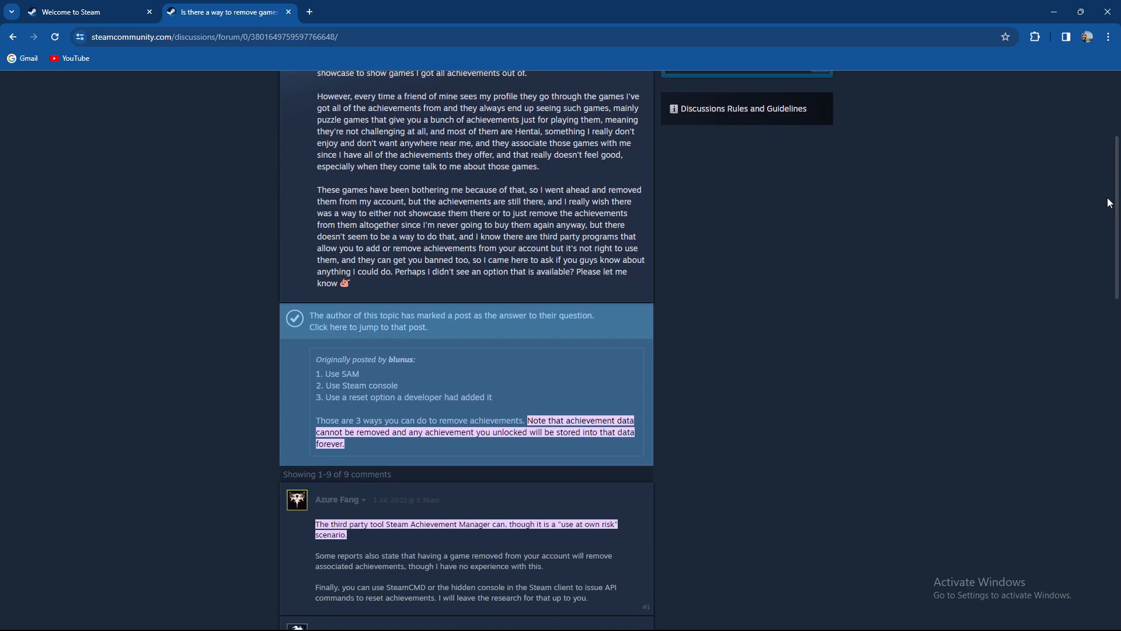
mouse_move(217, 410)
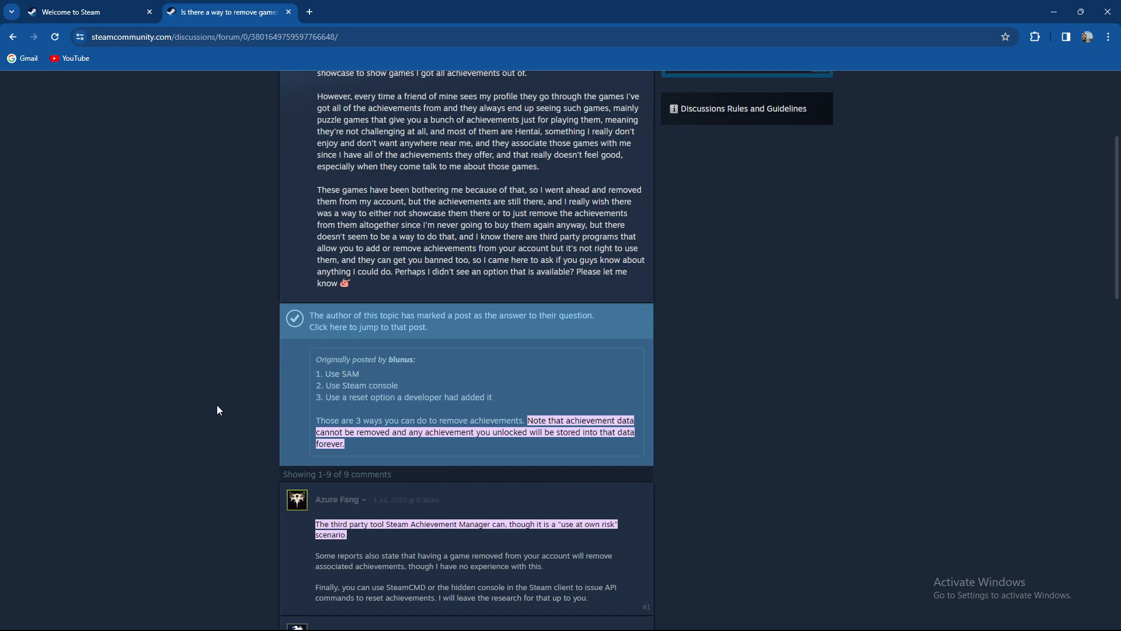
mouse_move(333, 412)
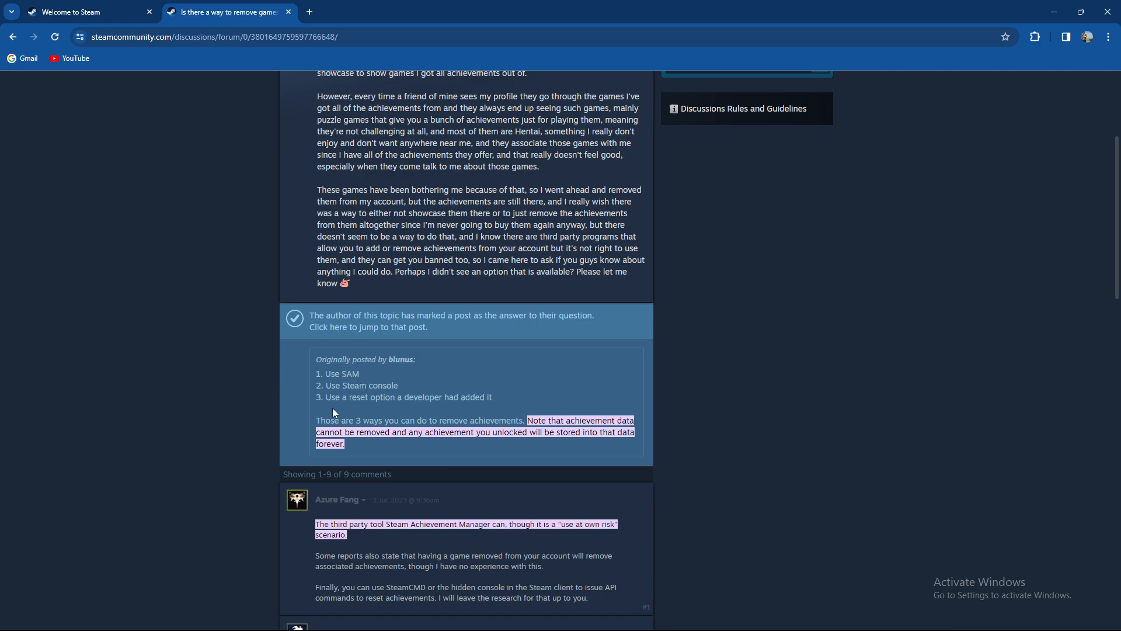
mouse_move(422, 410)
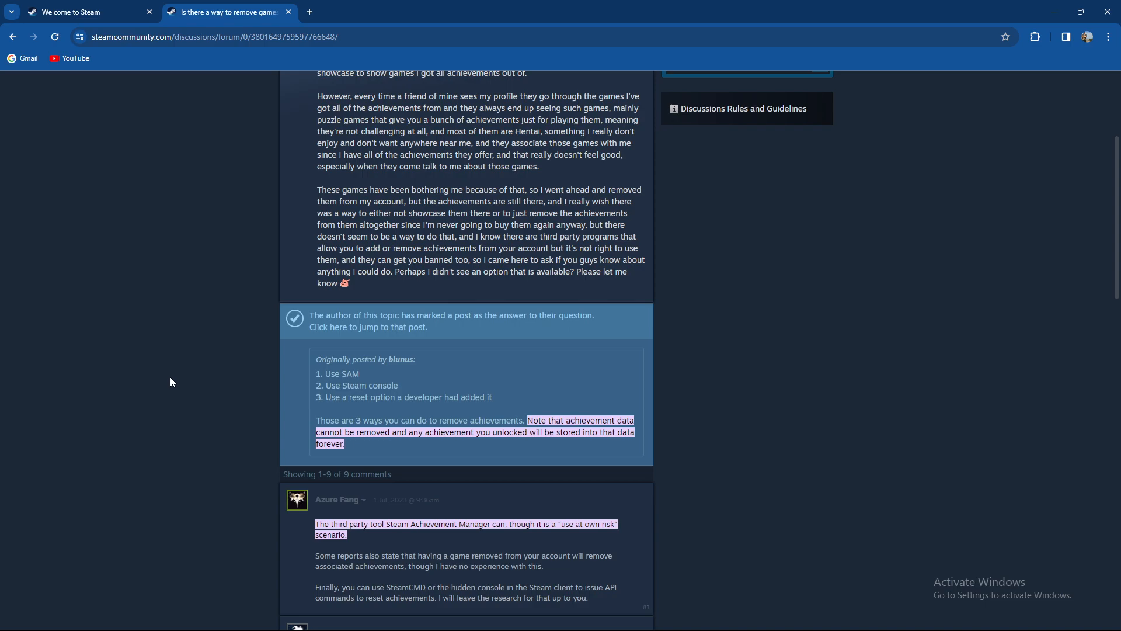
mouse_move(209, 539)
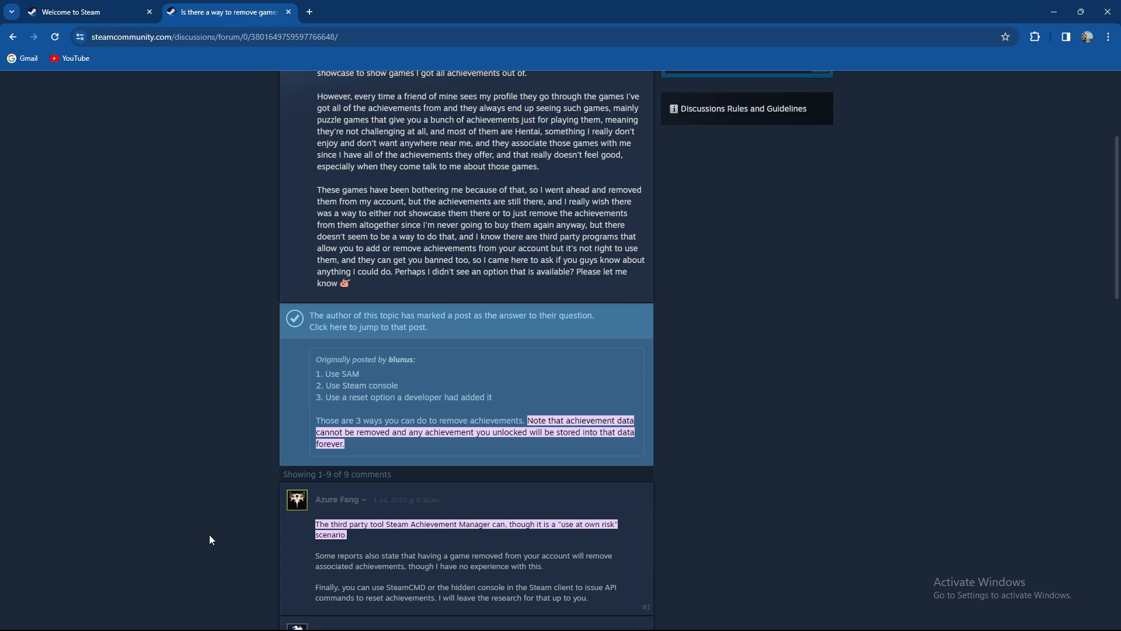
scroll("up", 3)
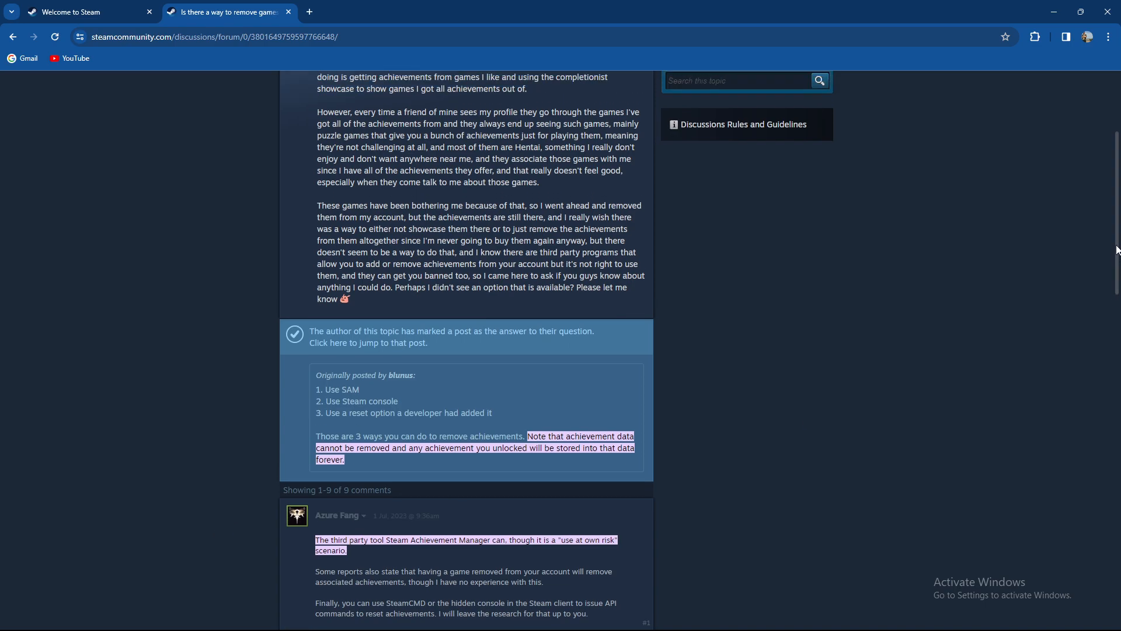
Step: Scroll through the thread once more, then return to the 'Welcome to Steam' store tab
scroll("up", 3)
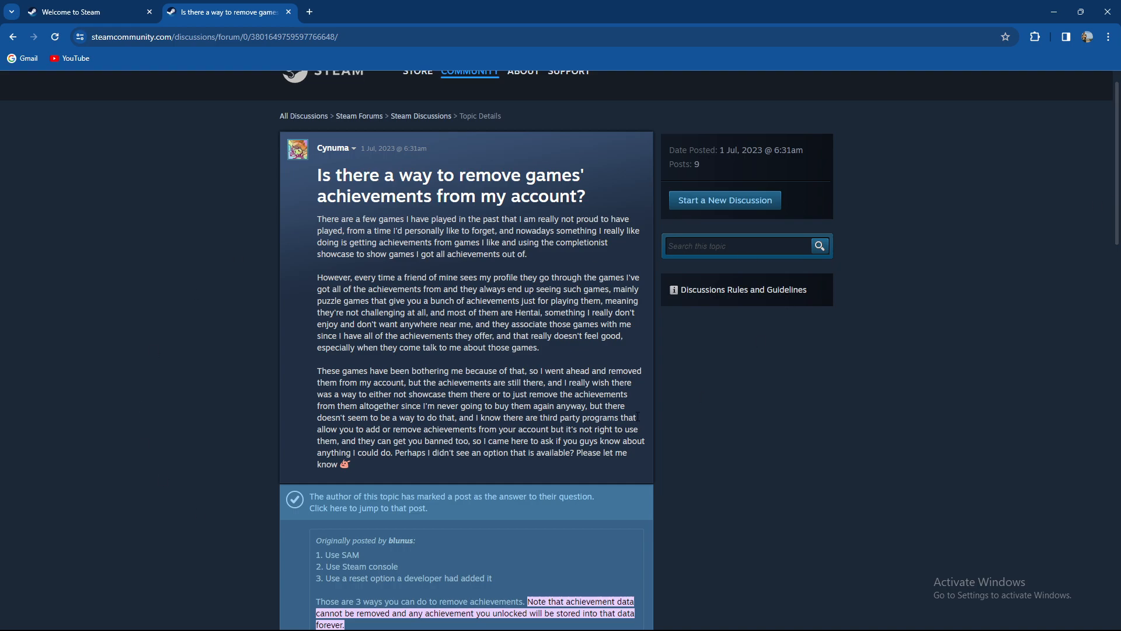
mouse_move(988, 259)
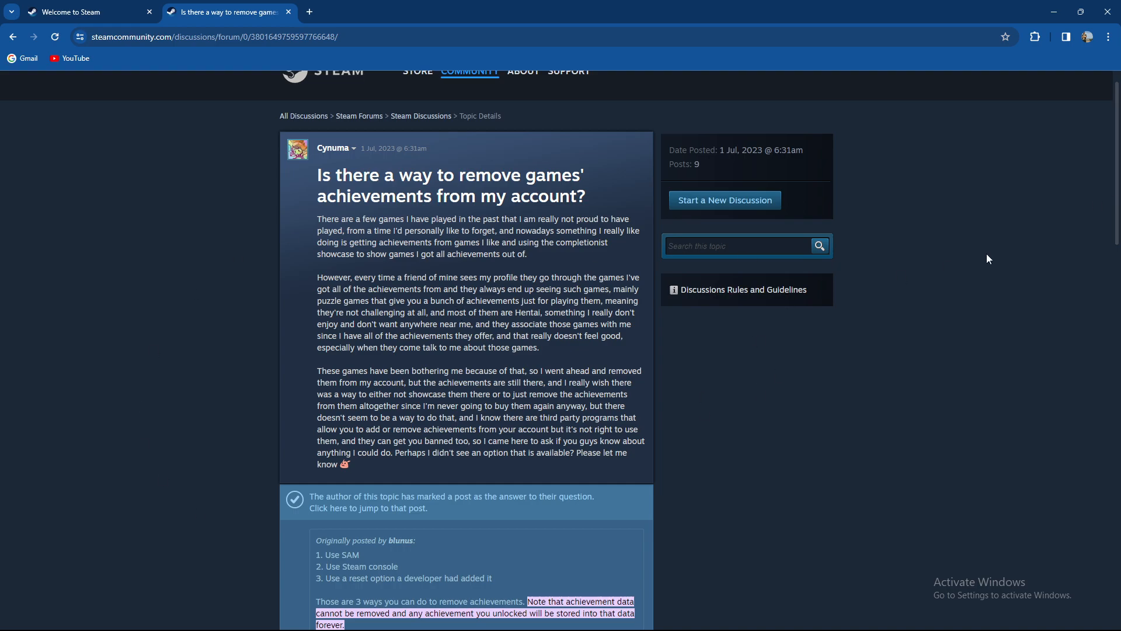
scroll("down", 3)
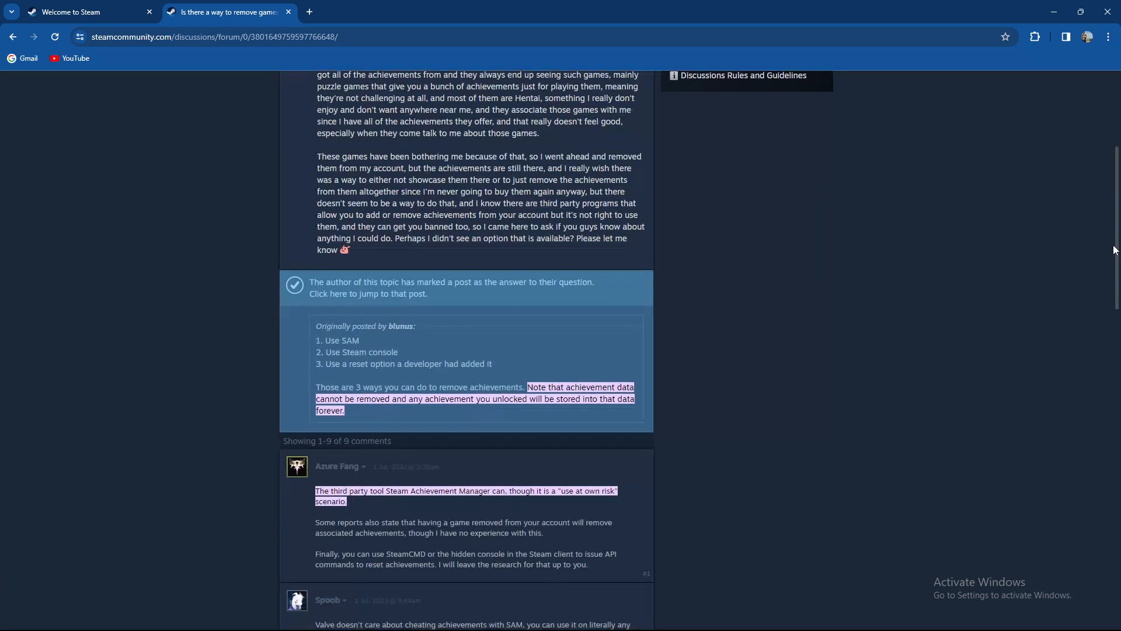
mouse_move(217, 481)
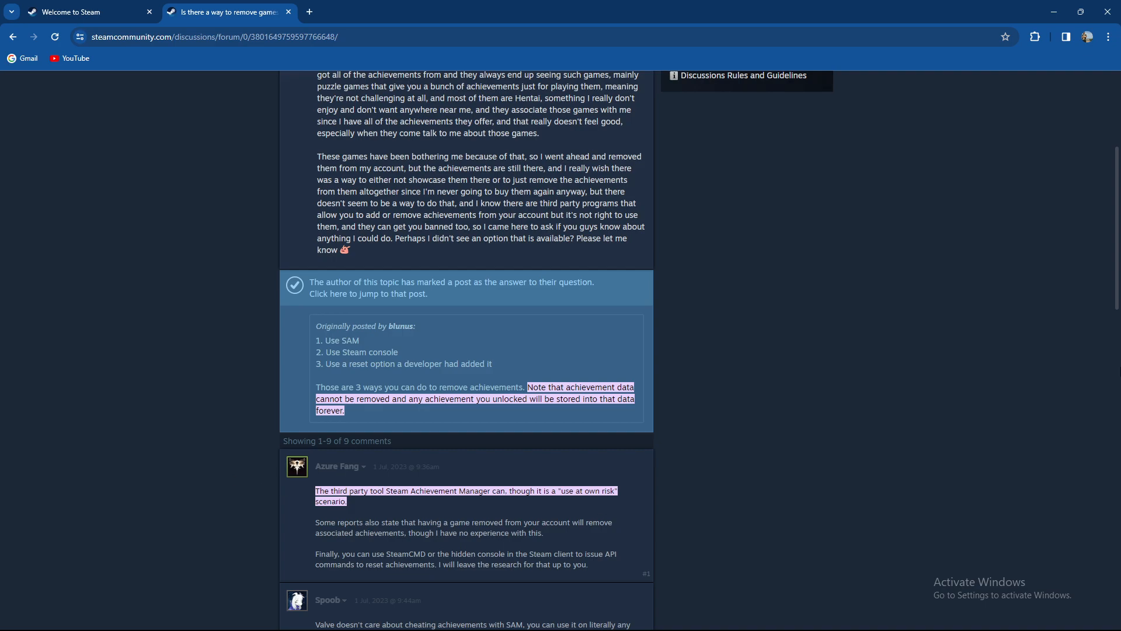
scroll("up", 3)
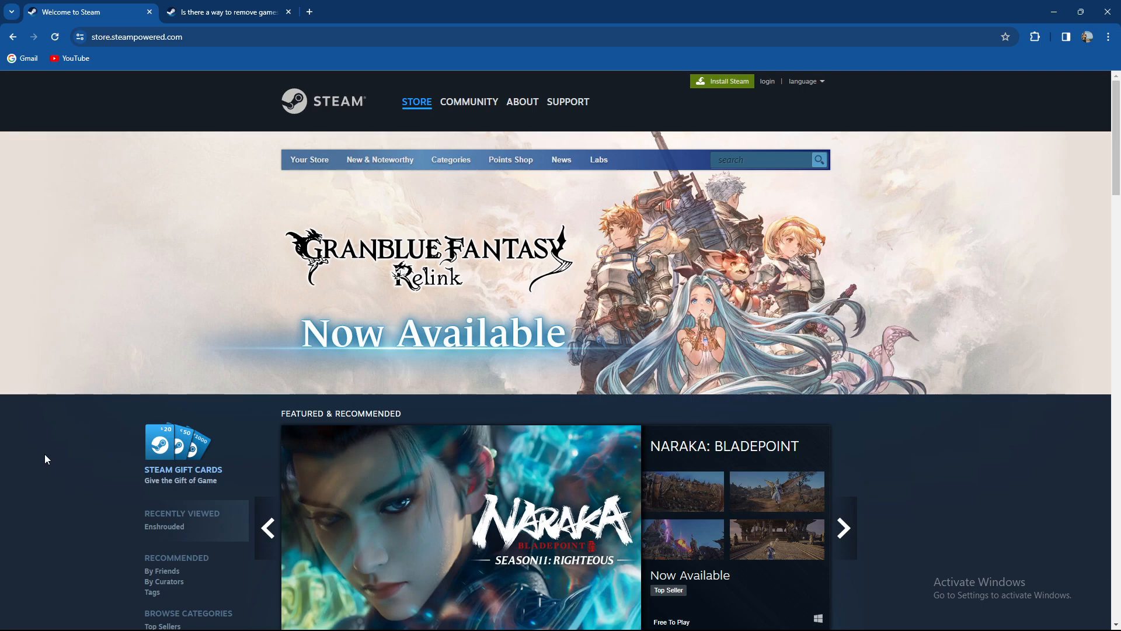
left_click(843, 527)
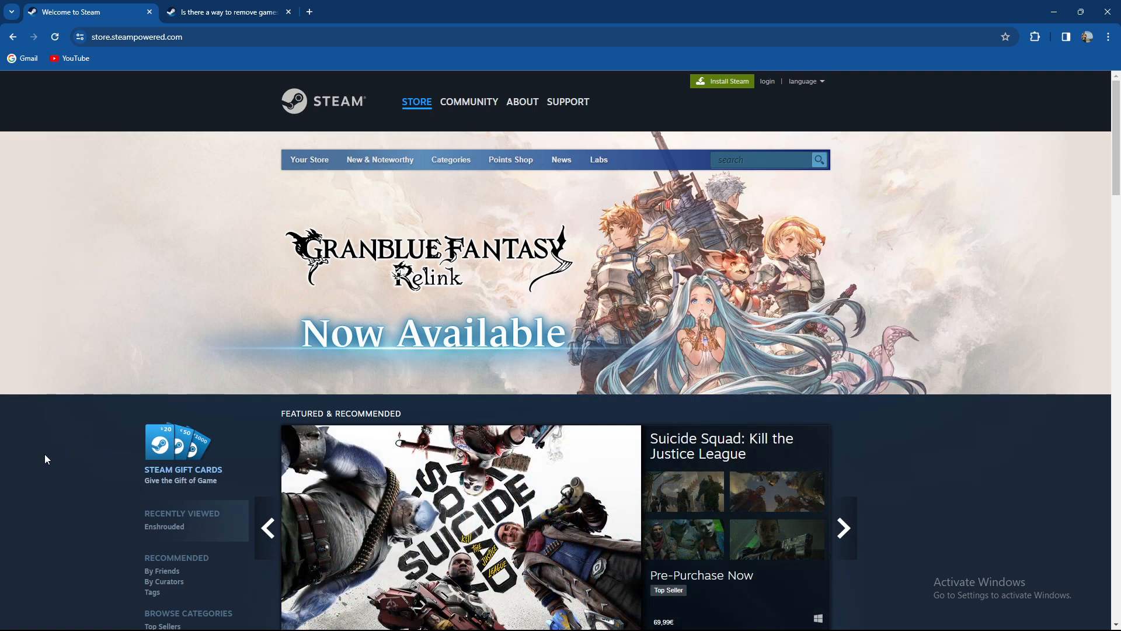